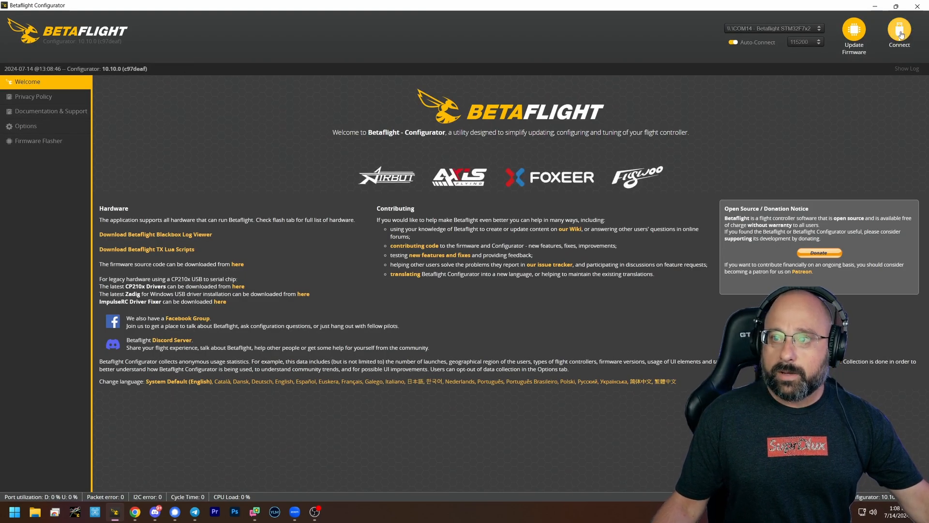
Step: Connect to the flight controller and set the Voltage Meter Source to ESC Sensor in Power & Battery
click(899, 31)
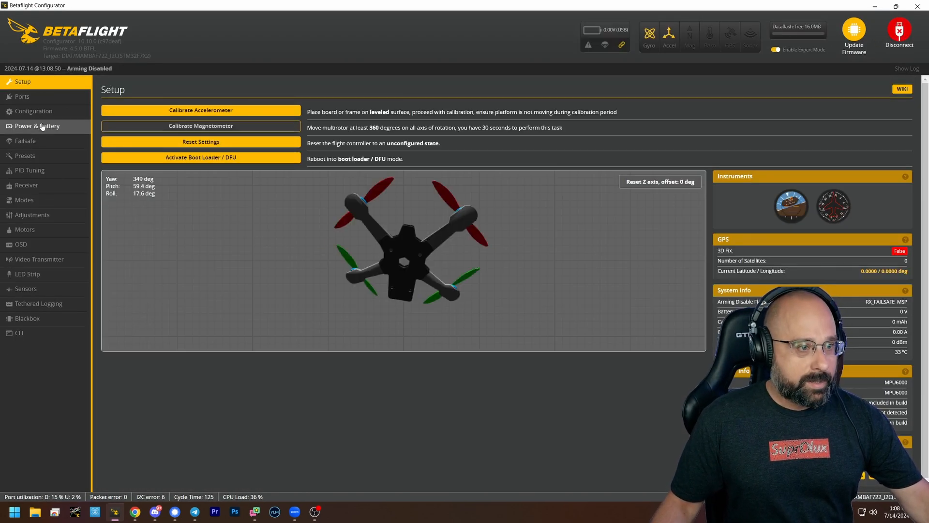
click(37, 126)
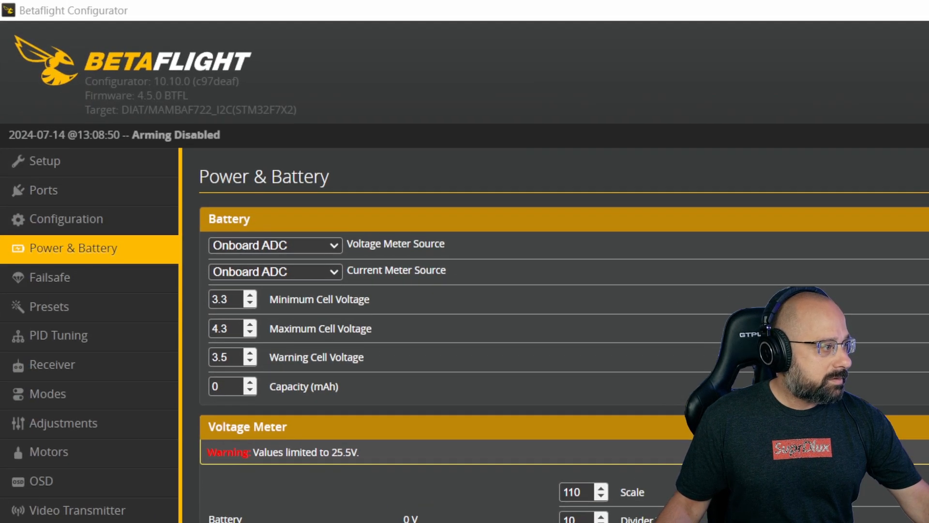
click(274, 245)
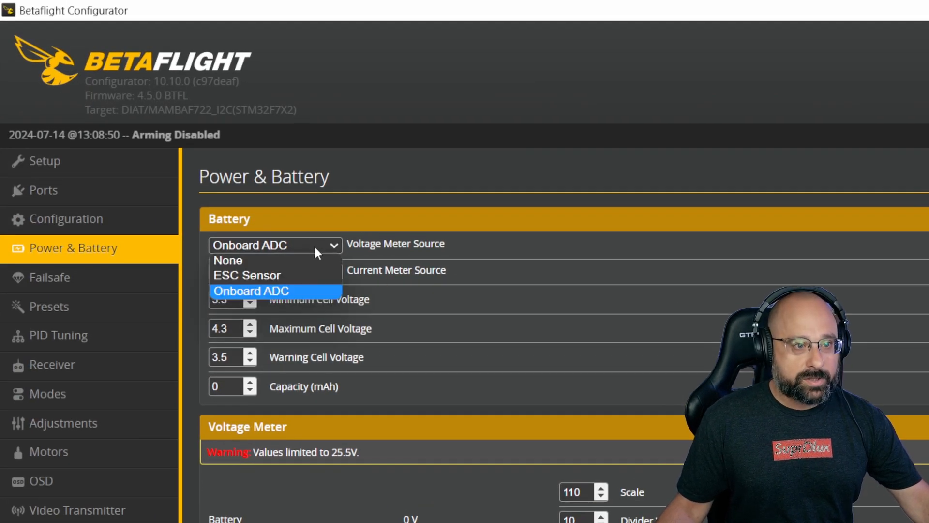
click(247, 275)
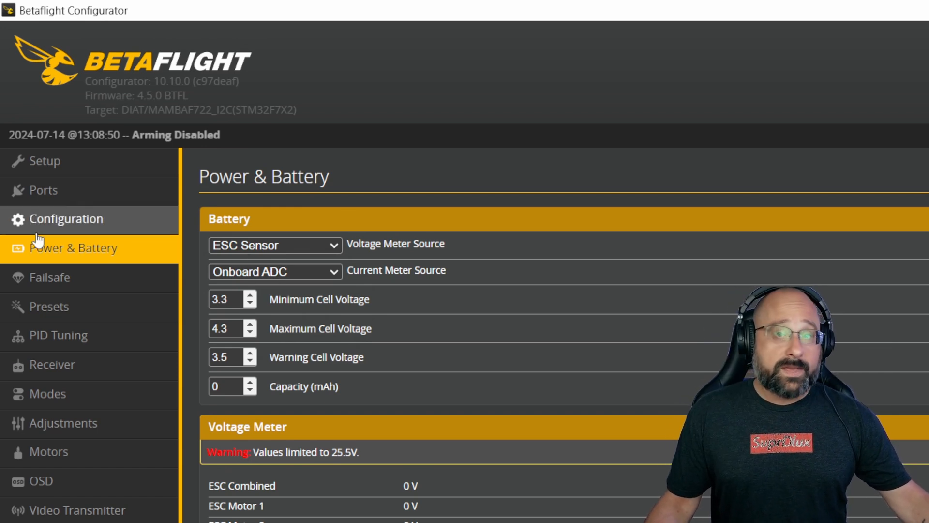
mouse_move(39, 240)
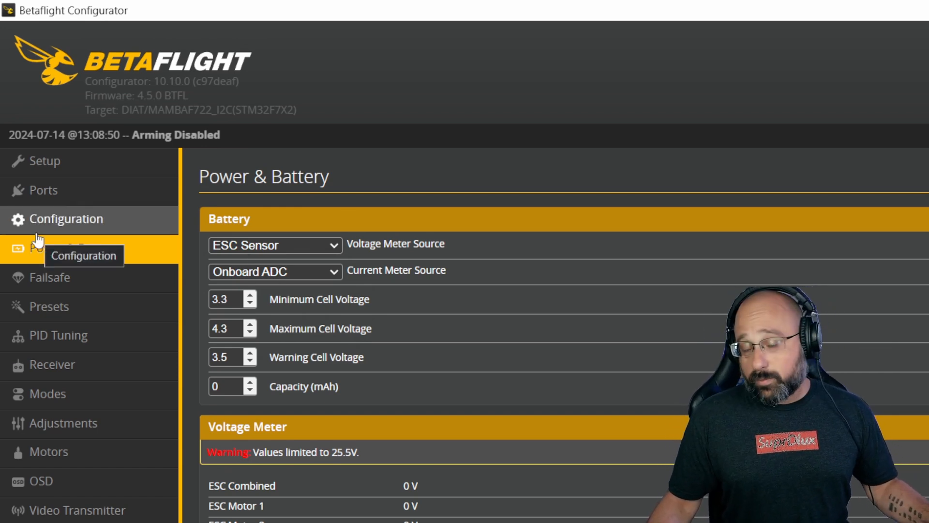
Step: In the Ports tab, set Sensor Input to ESC for the third UART
click(42, 190)
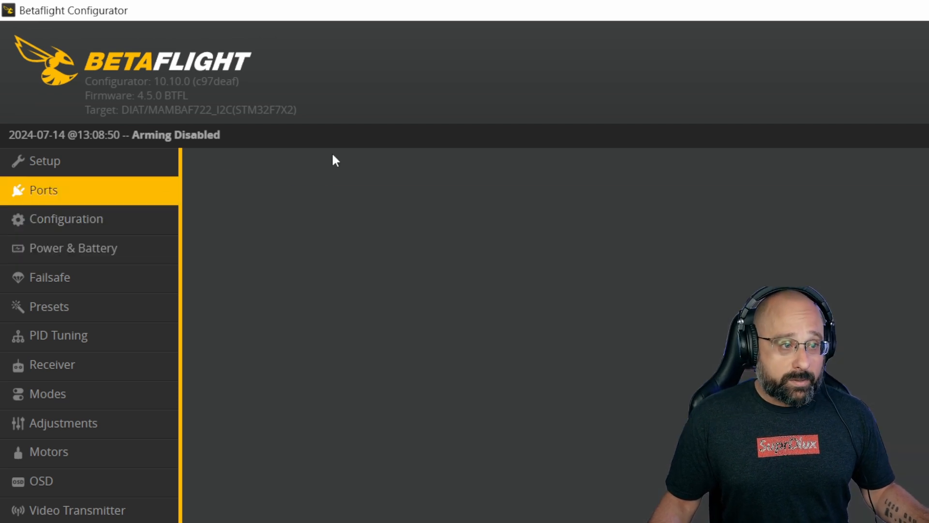
click(43, 190)
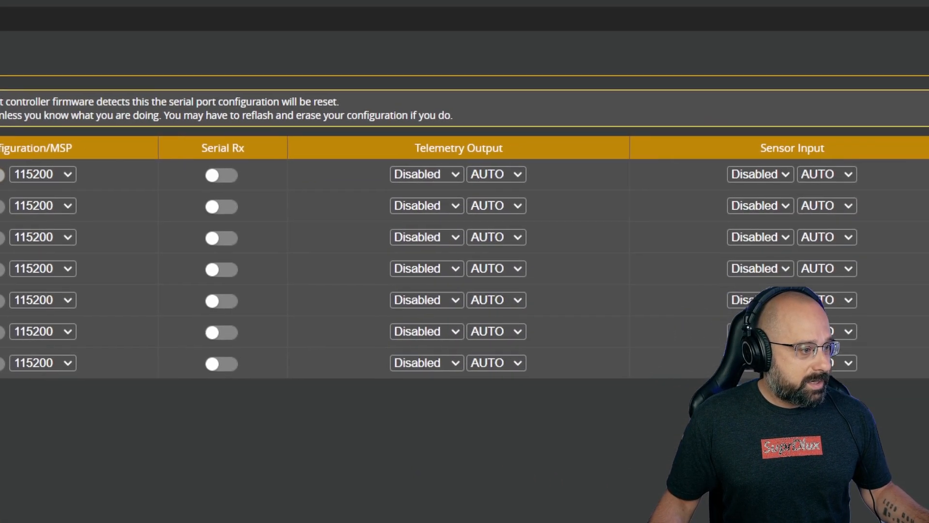
scroll(down, 3)
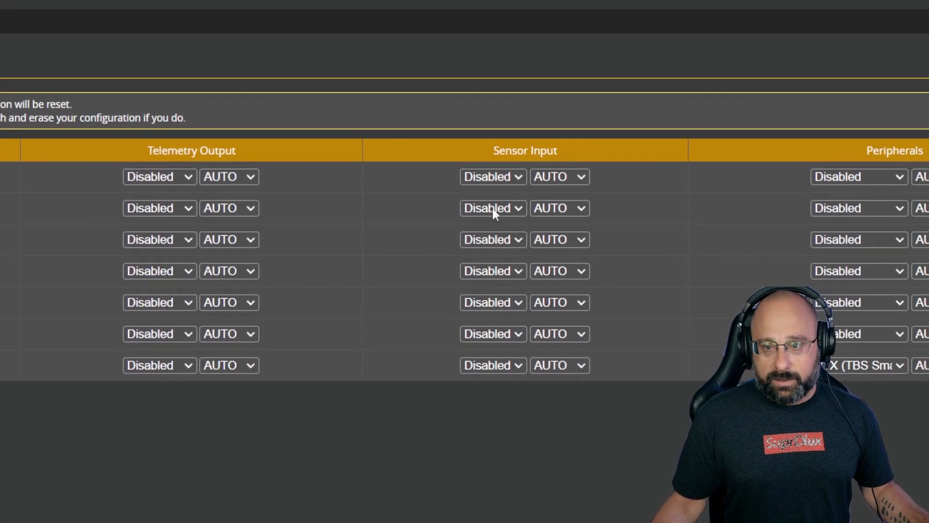
click(493, 240)
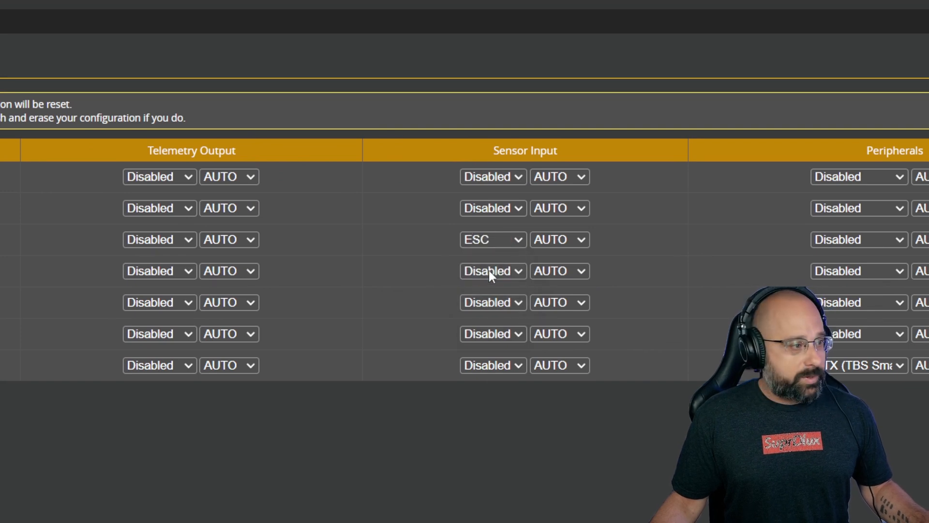
mouse_move(480, 261)
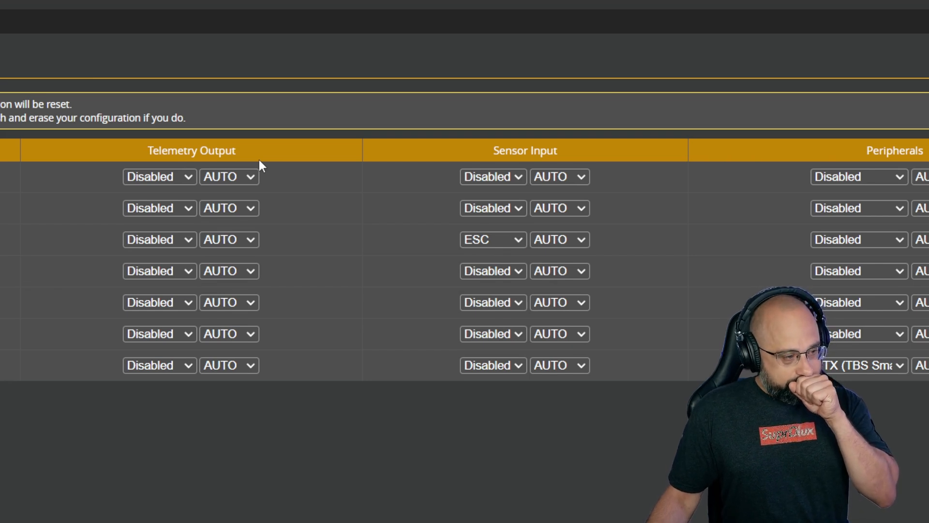
mouse_move(219, 178)
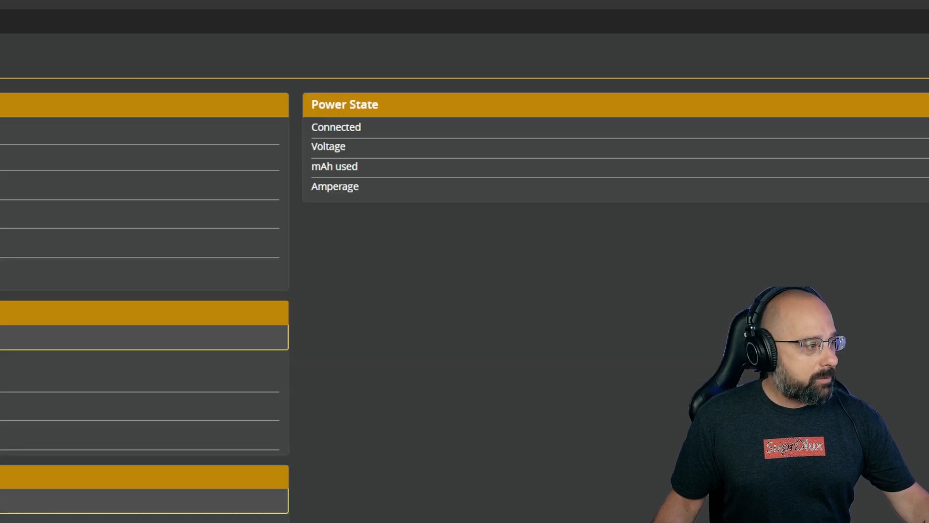
Step: Switch the Voltage Meter Source from Onboard ADC to ESC Sensor, showing per-motor ESC voltages
click(24, 134)
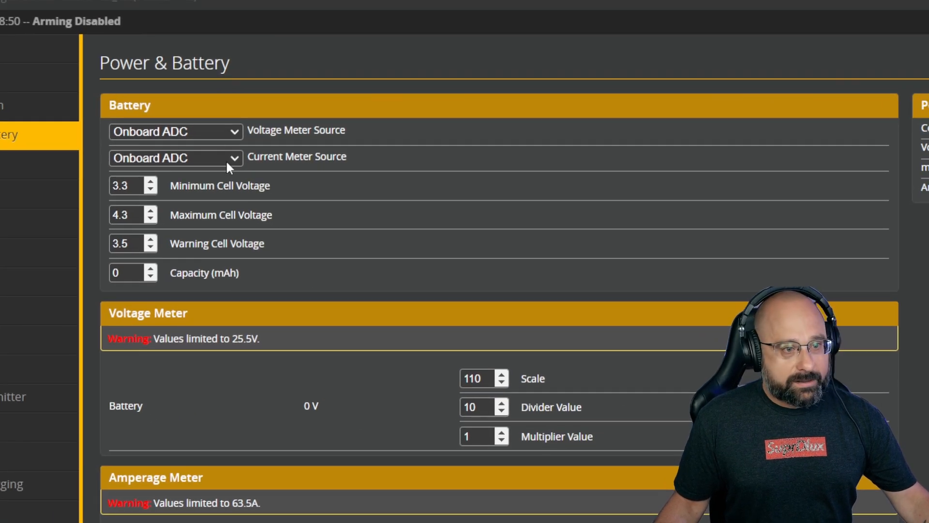
click(175, 131)
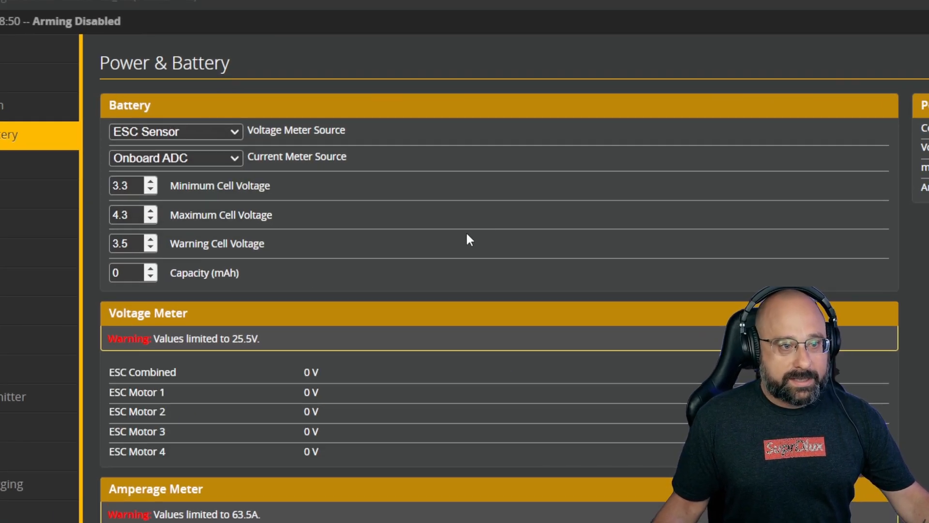
mouse_move(459, 236)
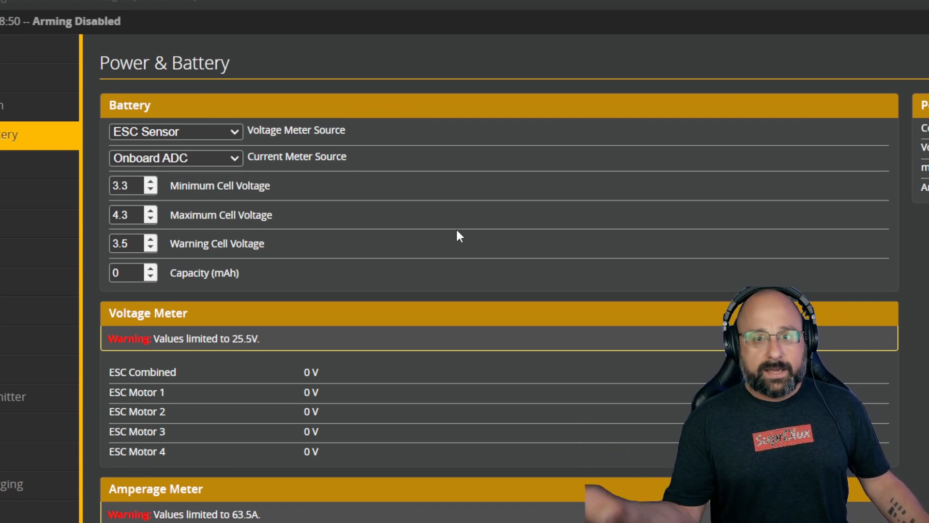
mouse_move(906, 311)
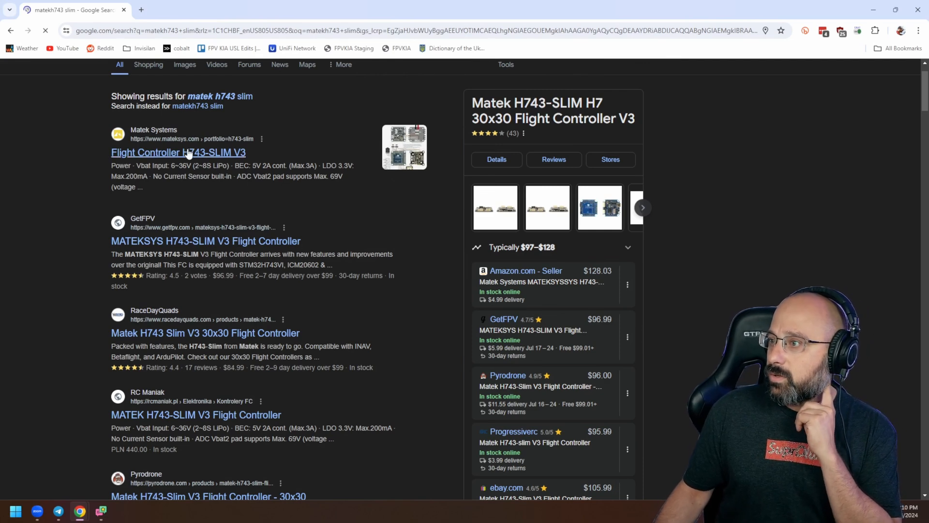
Step: Open Matek's H743-SLIM product page and view its board pinout image full size in a new tab
click(178, 153)
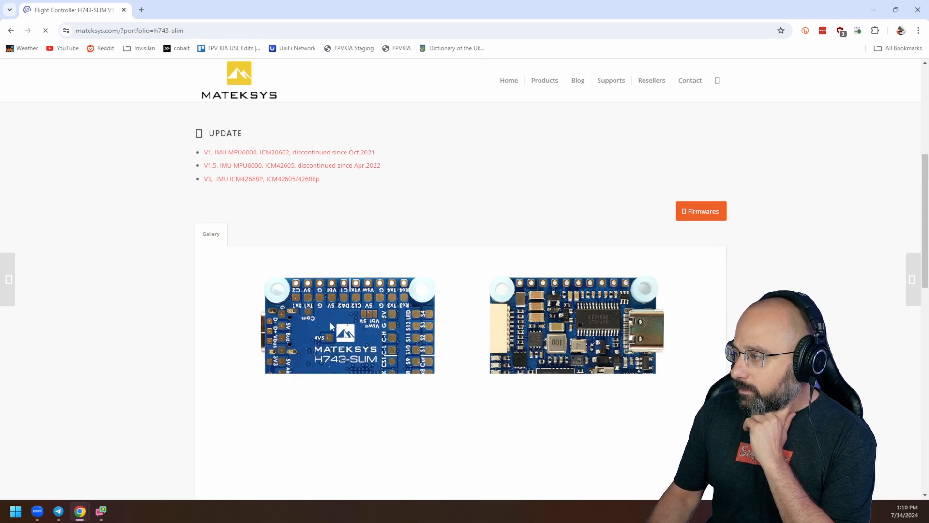
click(348, 325)
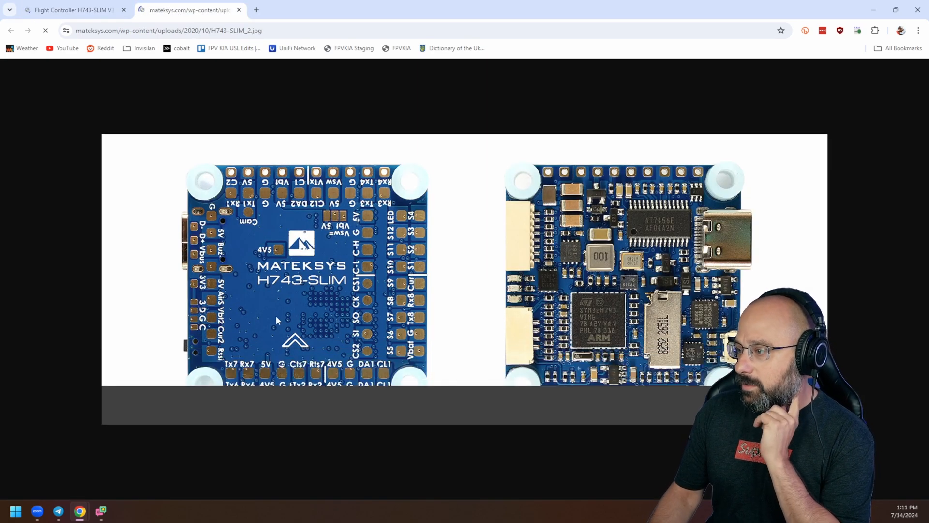